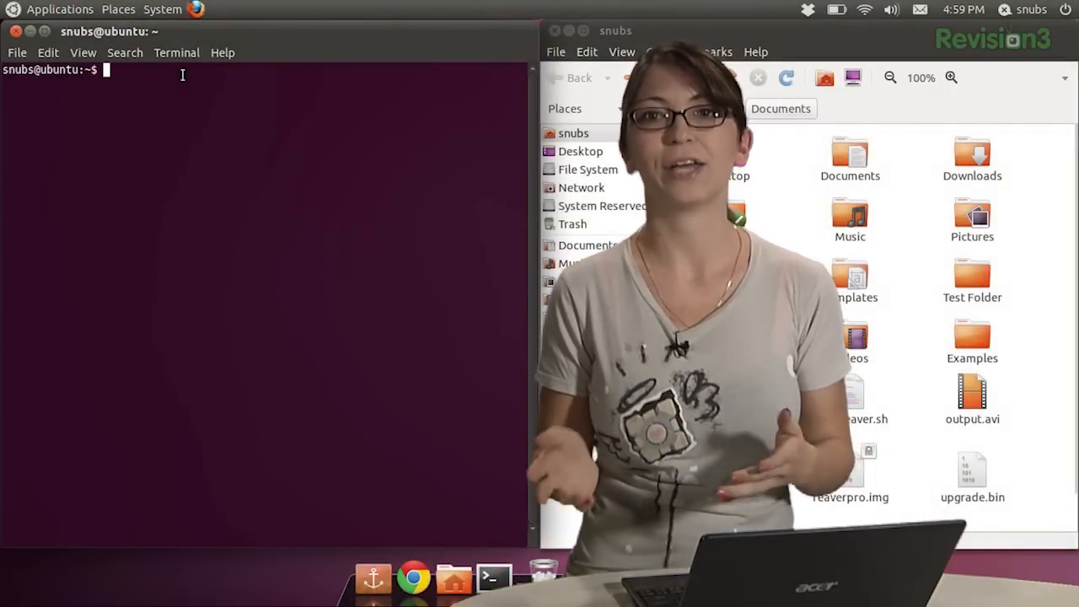
# Run 'file pic' to report pic as JPEG image data, JFIF standard 1.01
pyautogui.write('file pic')
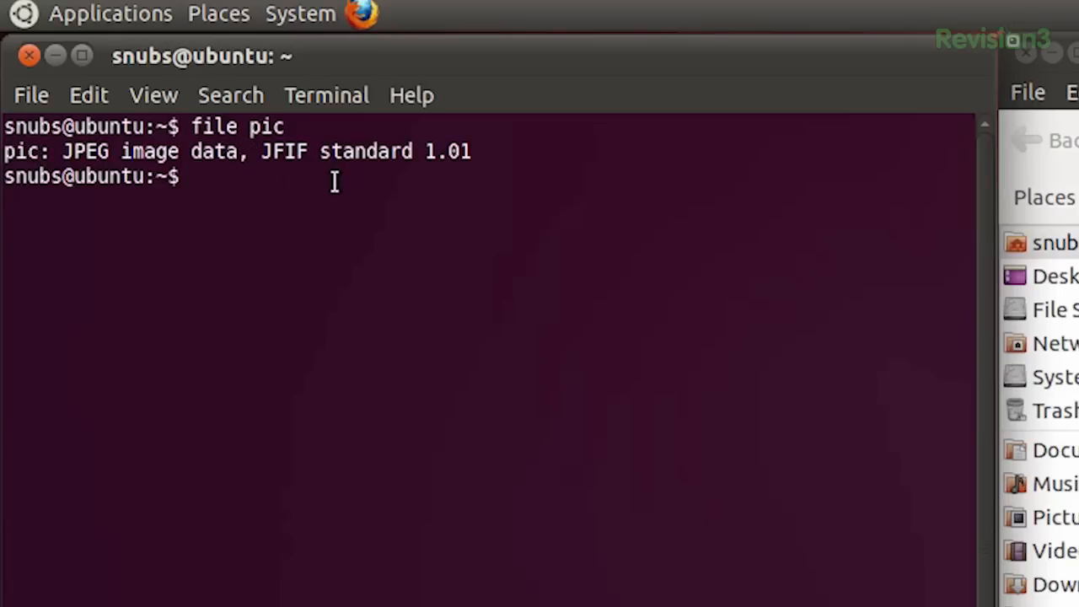
pyautogui.moveTo(387, 59)
pyautogui.write('cd')
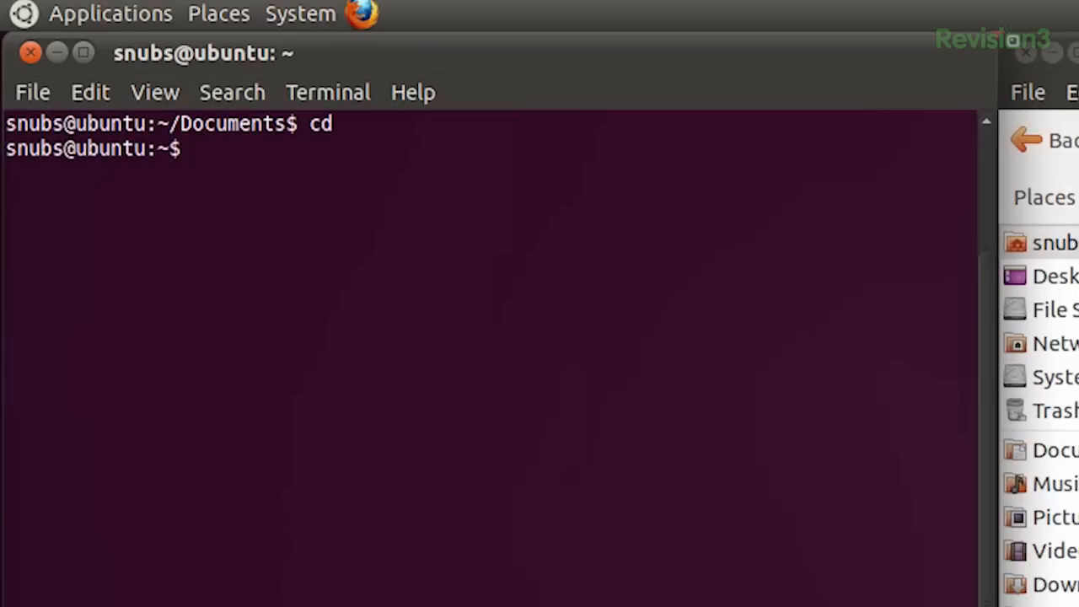
# View the pineapple text file with 'less pineapple', read it to the end, then quit
pyautogui.write('less pine')
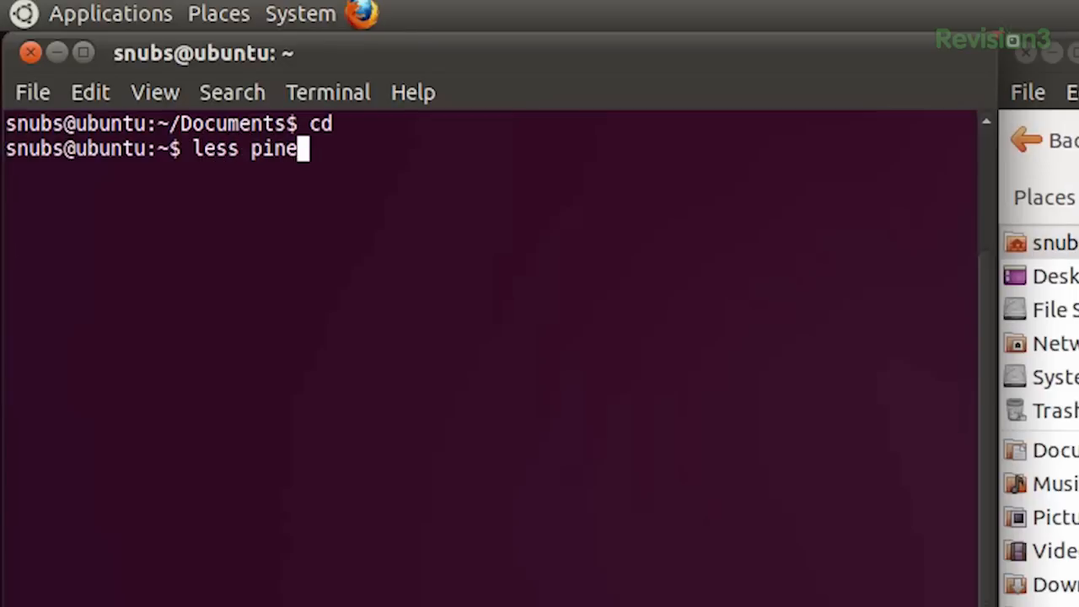
pyautogui.press('Return')
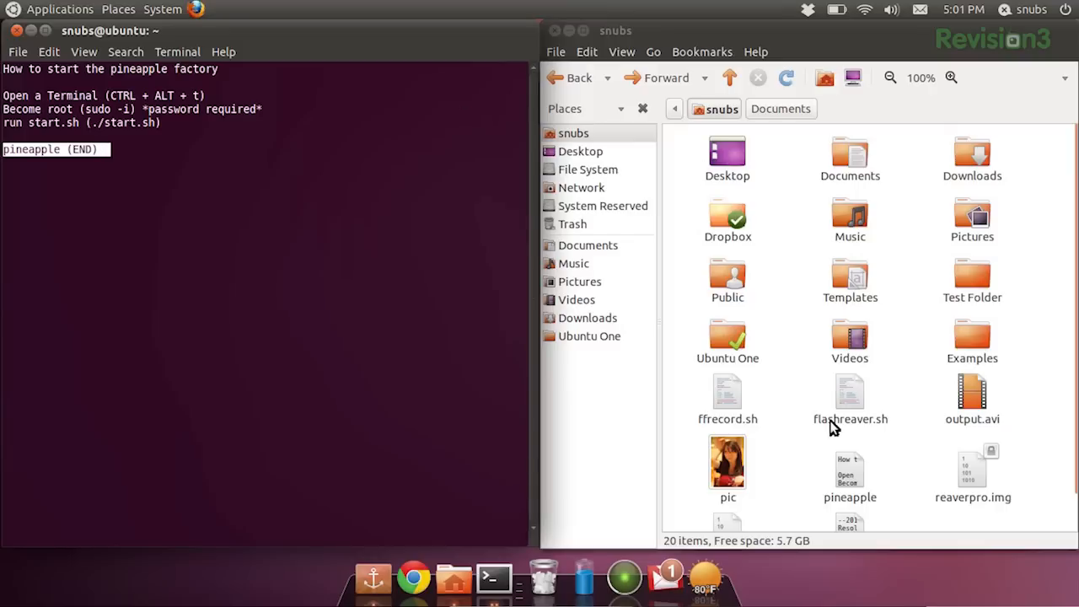
pyautogui.click(849, 462)
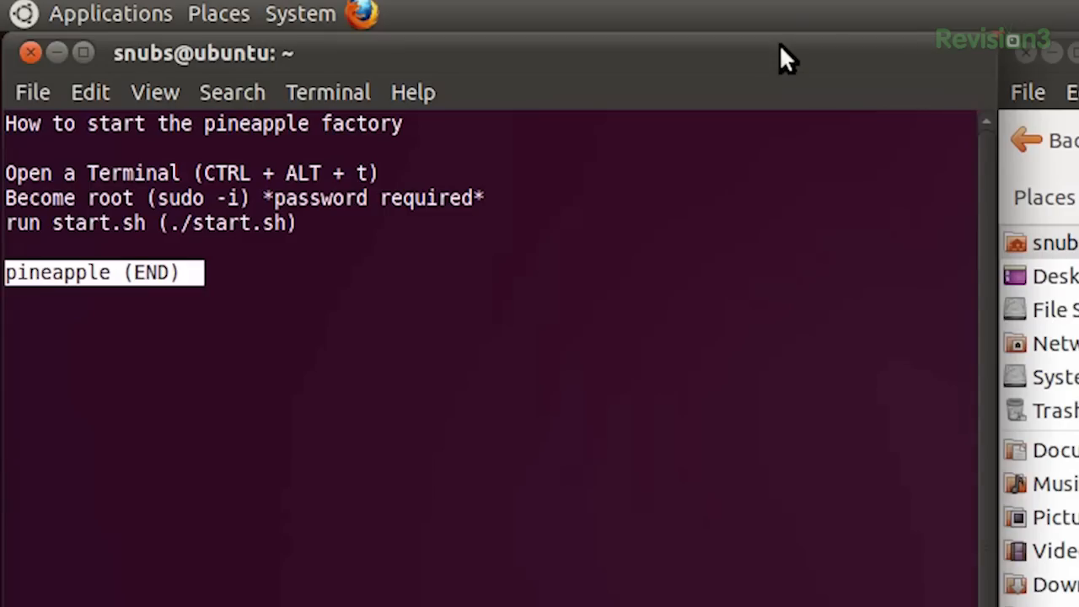
pyautogui.press('q')
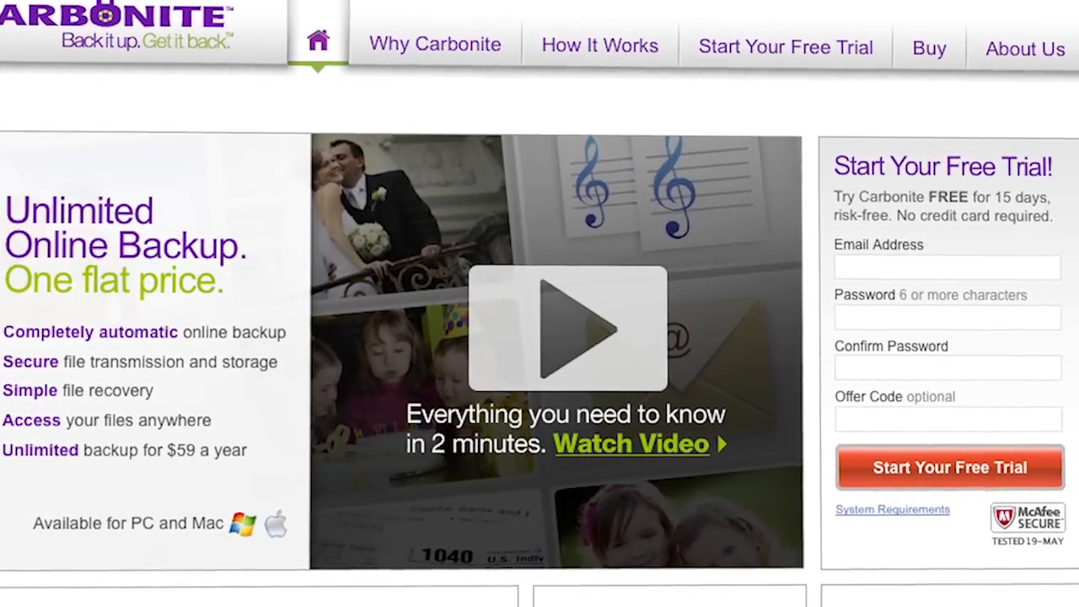
# Show the Carbonite Why Carbonite automatic-backup page, 'Set it and forget it.'
pyautogui.click(435, 44)
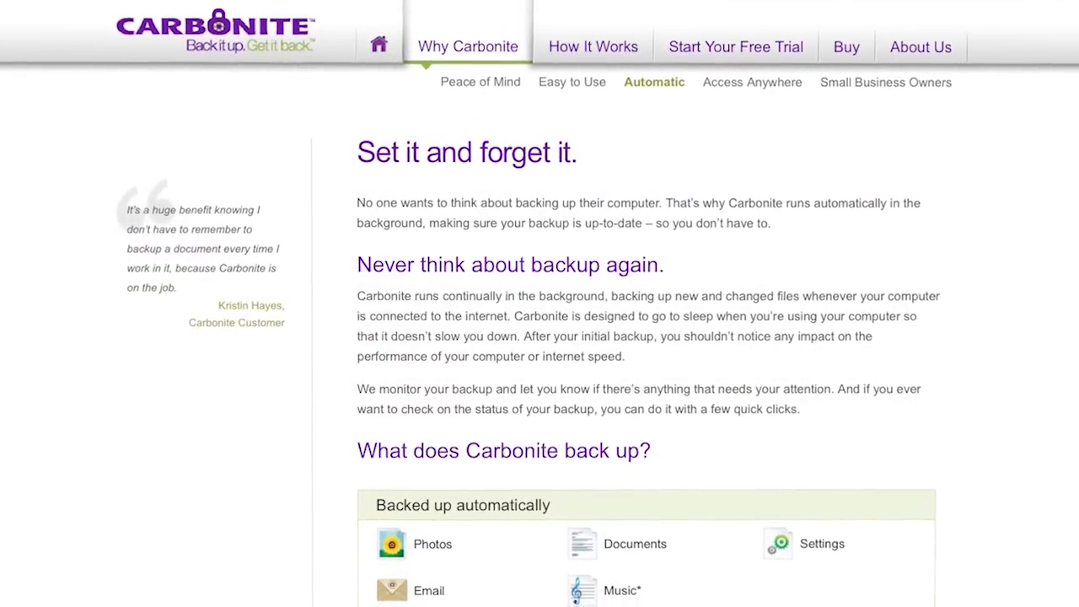
pyautogui.click(816, 30)
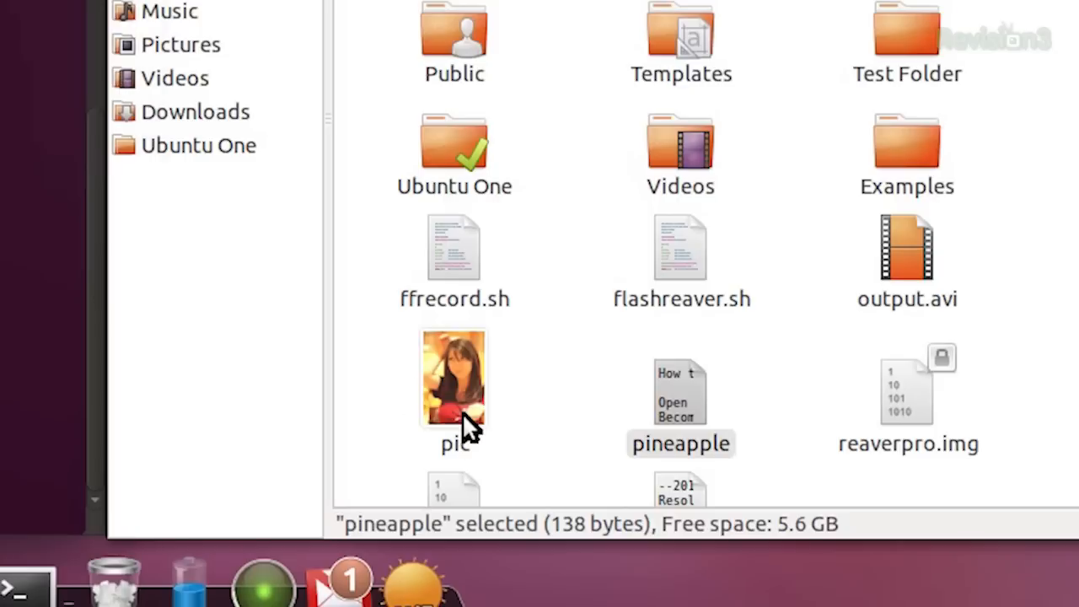
# Browse the home folder in Nautilus showing the pic and pineapple files
pyautogui.click(453, 380)
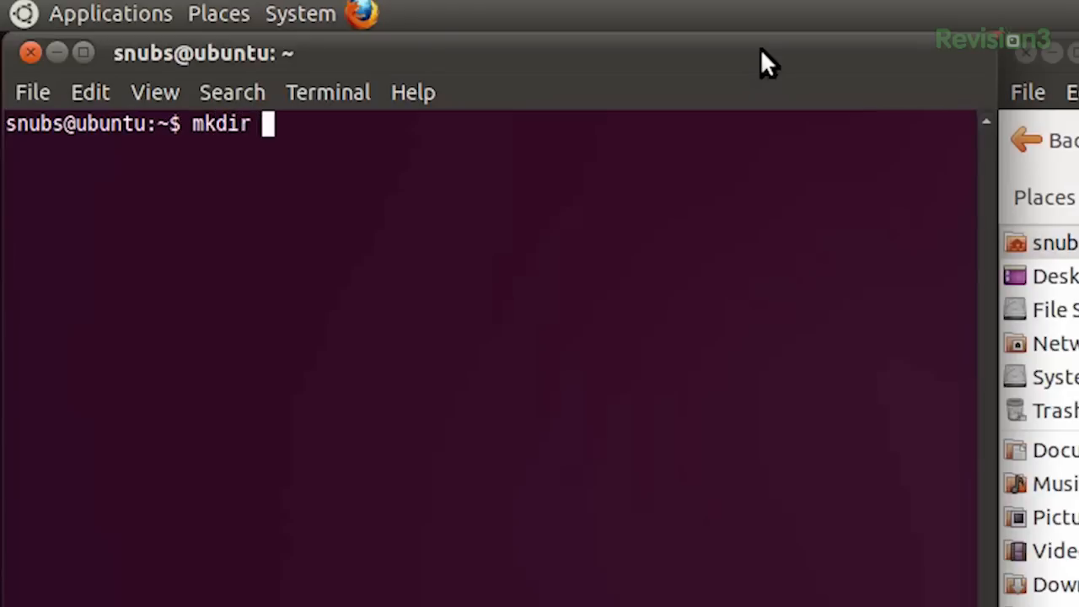
# Create Folder1 with mkdir and begin entering 'cp pic Folder1' to copy the picture
pyautogui.write('Folder1')
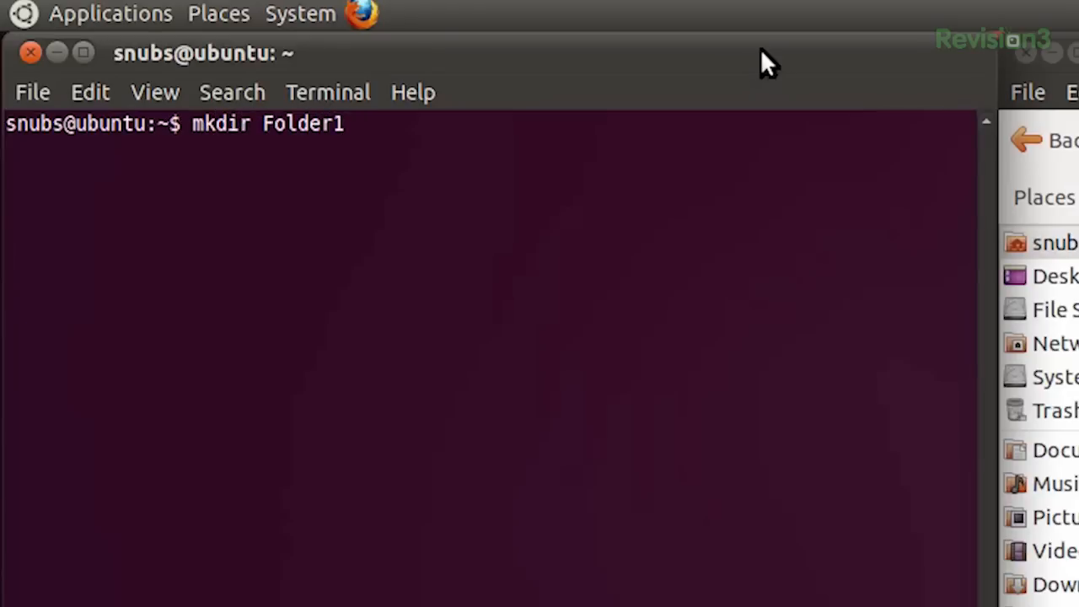
pyautogui.write('cp')
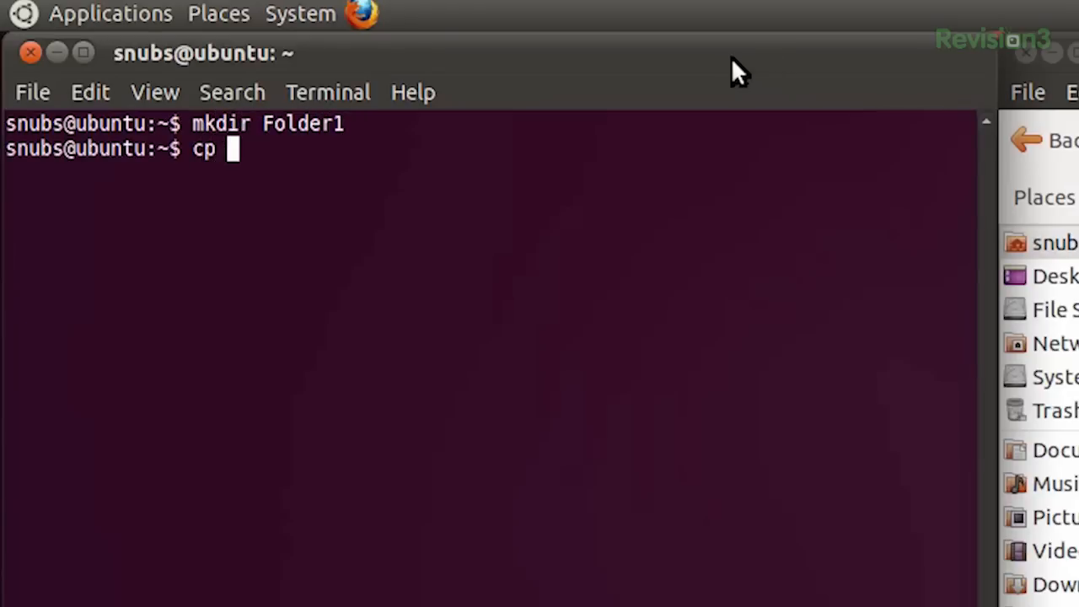
pyautogui.write('pic')
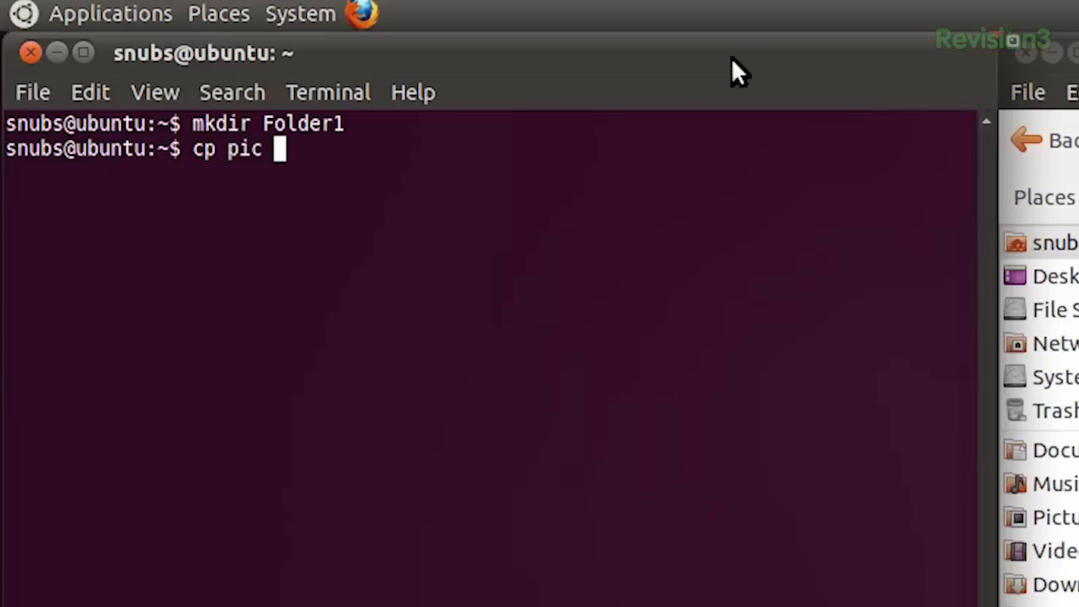
pyautogui.write('Fold')
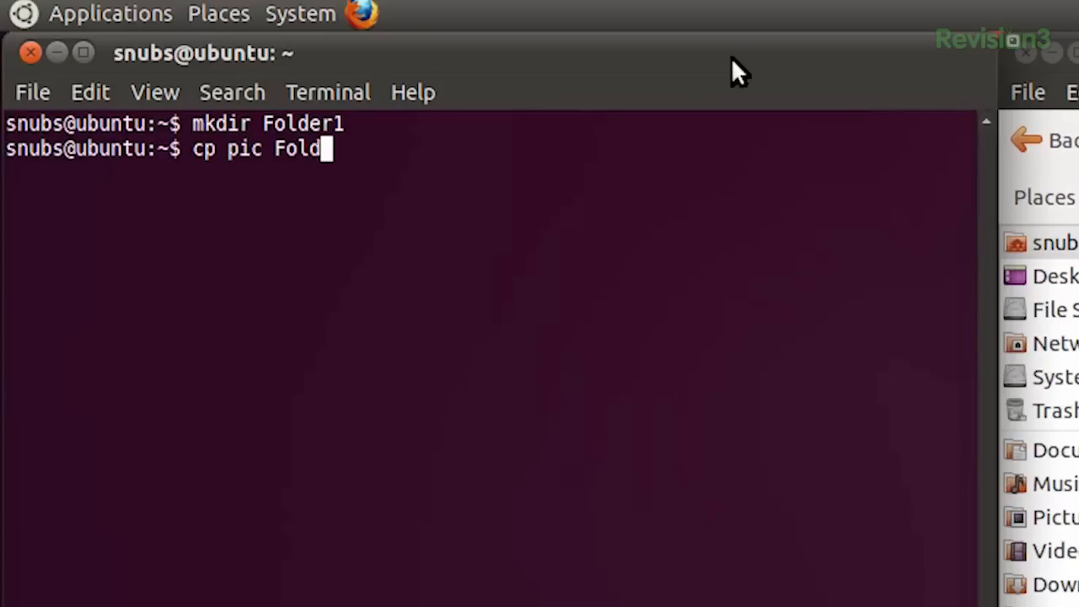